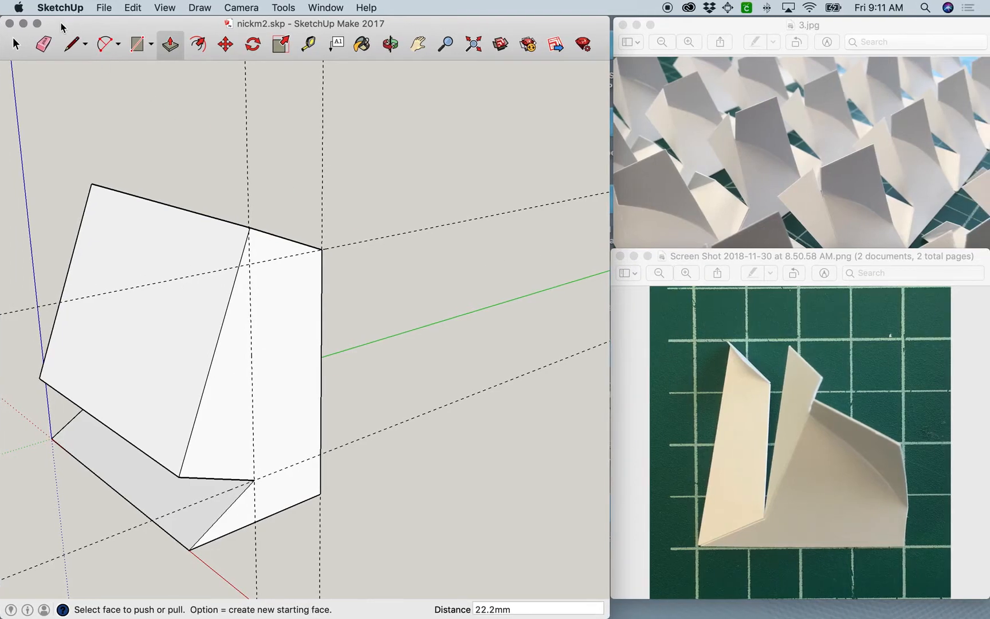
Check the File menu for Export STL, then launch Chrome through Spotlight
{"action": "left_click", "coordinate": [104, 7]}
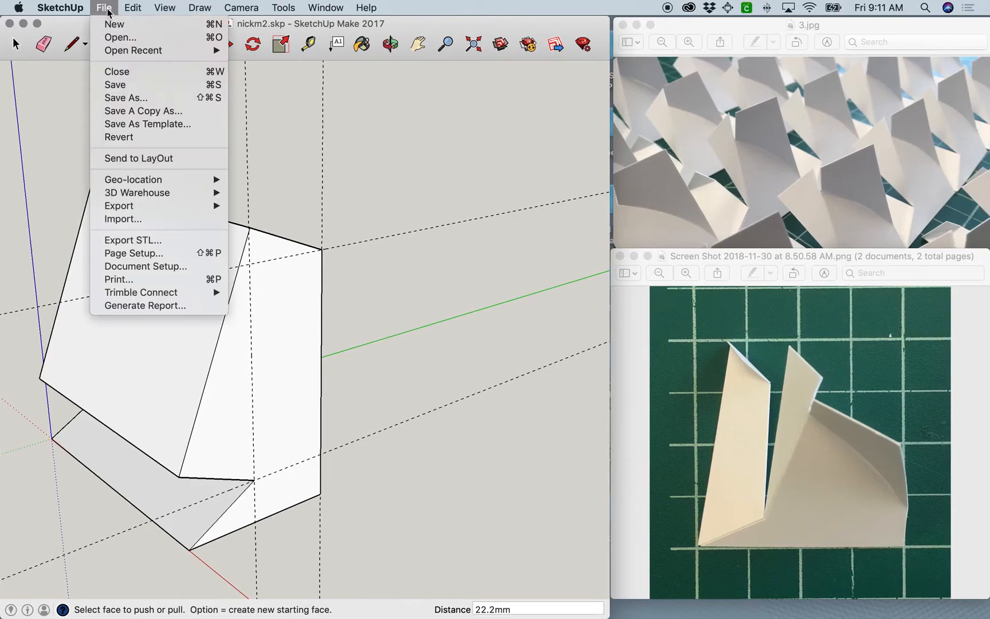
{"action": "mouse_move", "coordinate": [132, 240]}
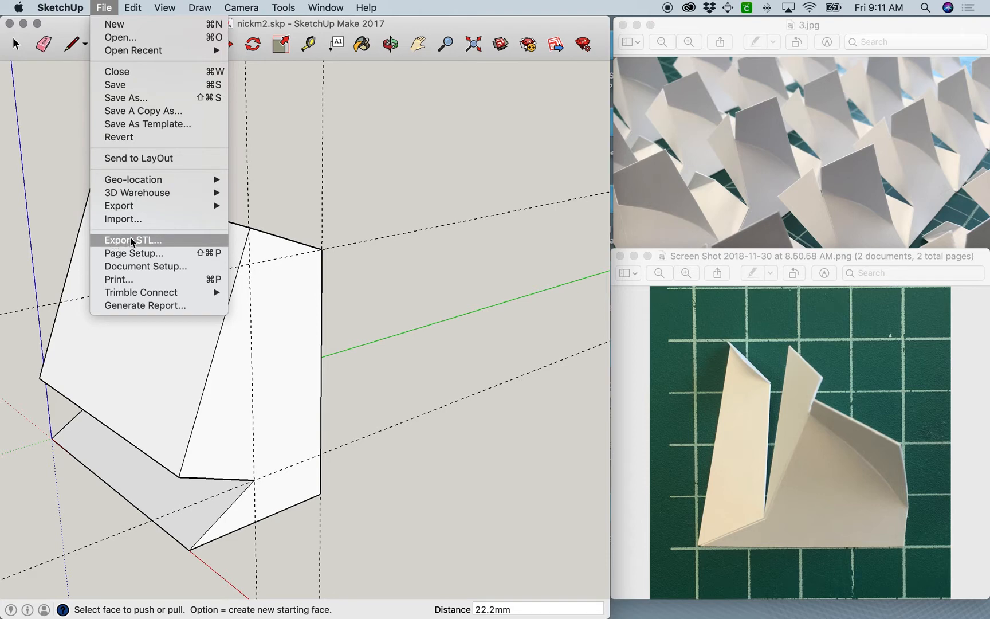
{"action": "mouse_move", "coordinate": [132, 245]}
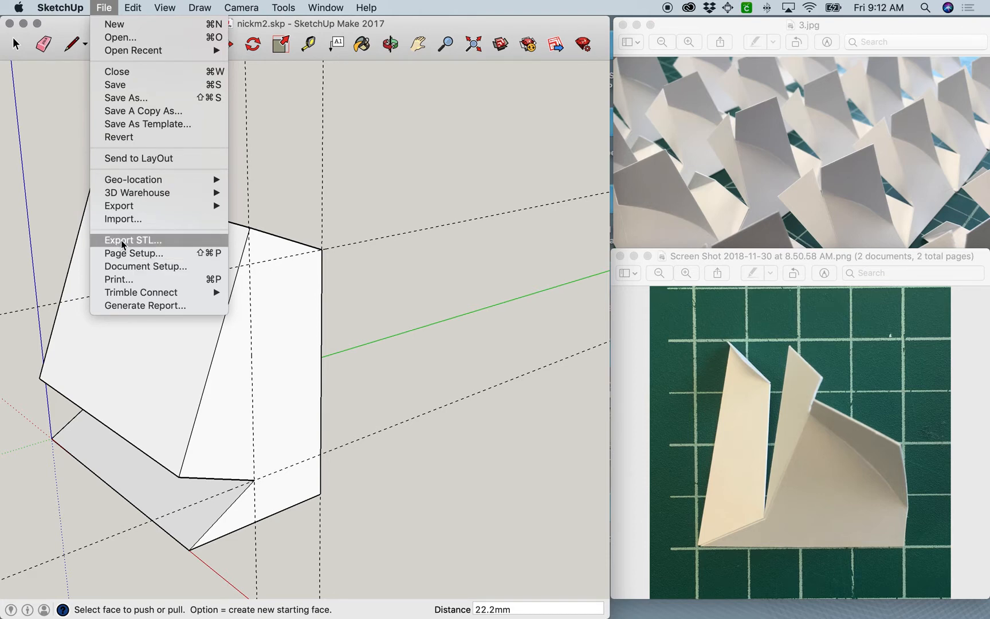
{"action": "type", "text": "chrome"}
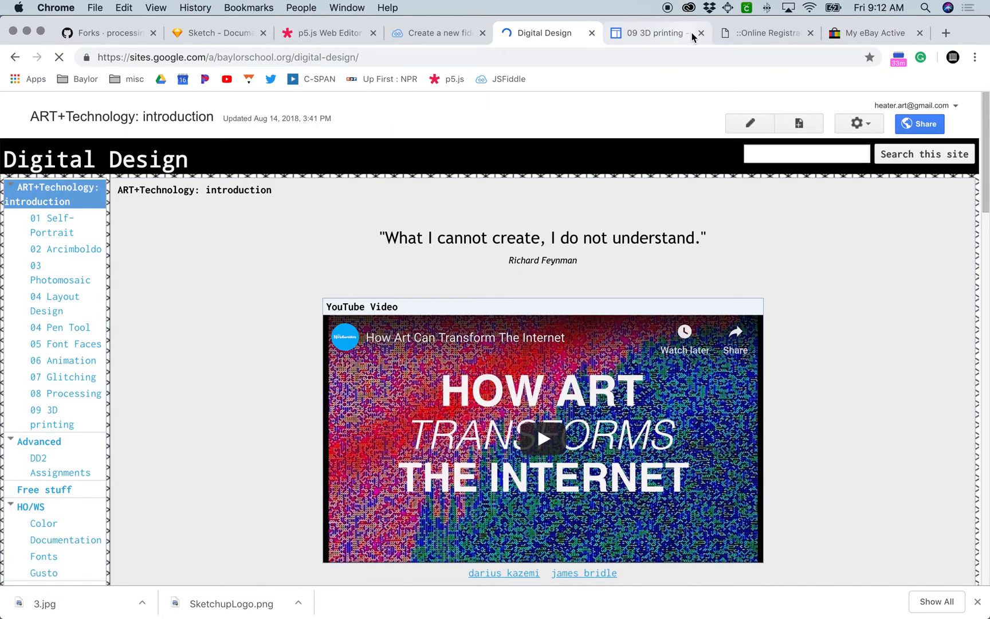
Download sketchup-stl-2.1.2.rbz from the 09 3D printing page's attachments, then return to SketchUp
{"action": "left_click", "coordinate": [700, 32]}
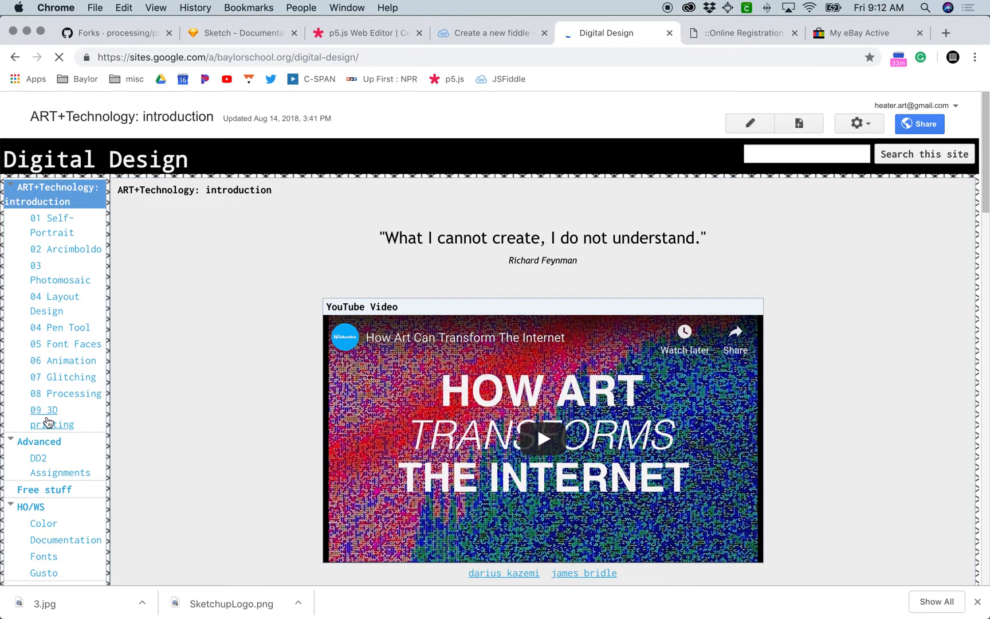
{"action": "left_click", "coordinate": [44, 409]}
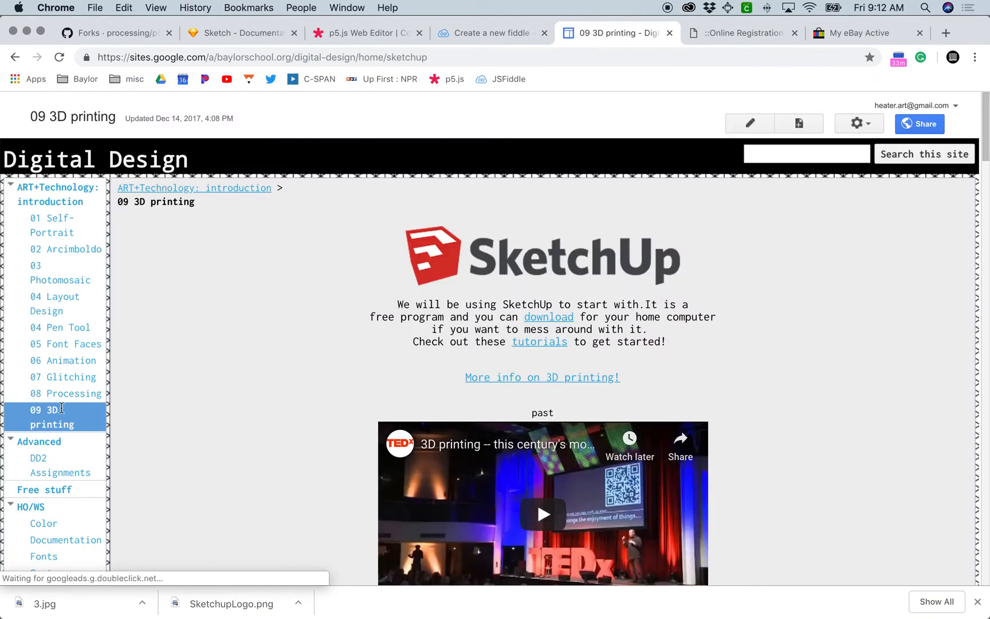
{"action": "scroll", "scroll_direction": "down", "scroll_amount": 3}
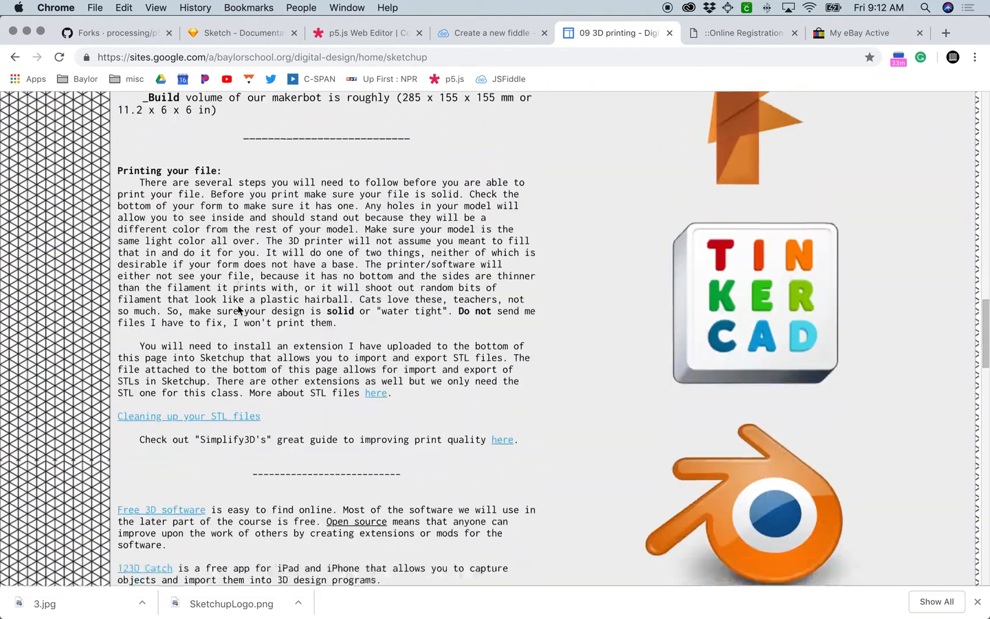
{"action": "scroll", "scroll_direction": "down", "scroll_amount": 3}
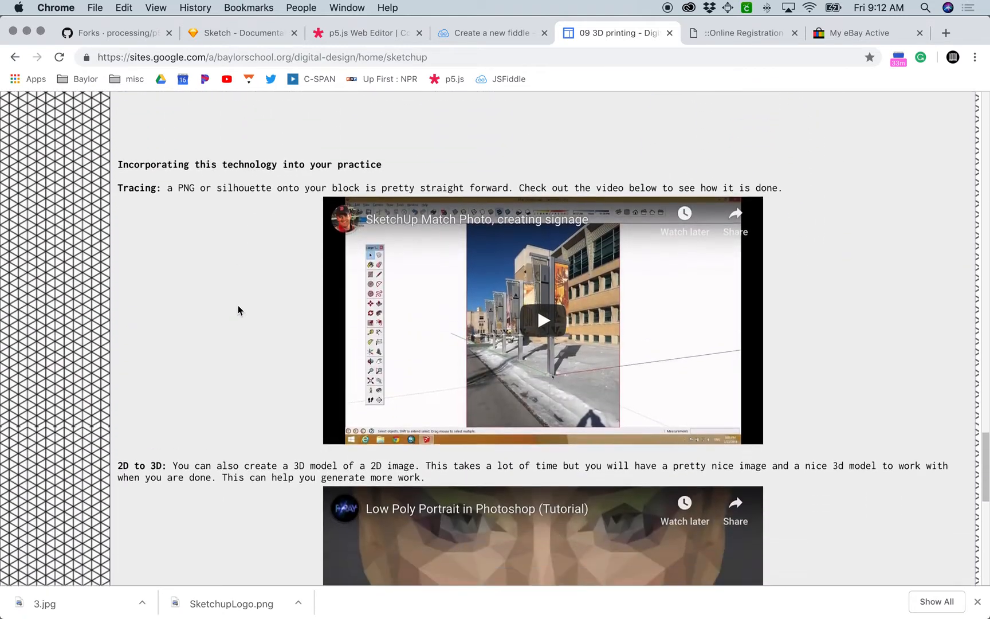
{"action": "scroll", "scroll_direction": "down", "scroll_amount": 3}
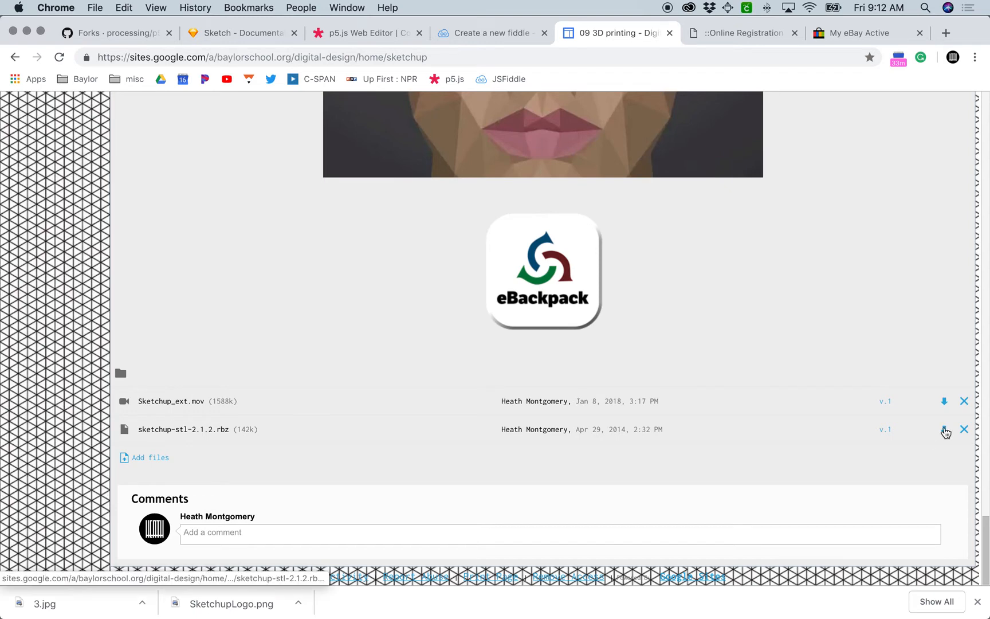
{"action": "left_click", "coordinate": [945, 429]}
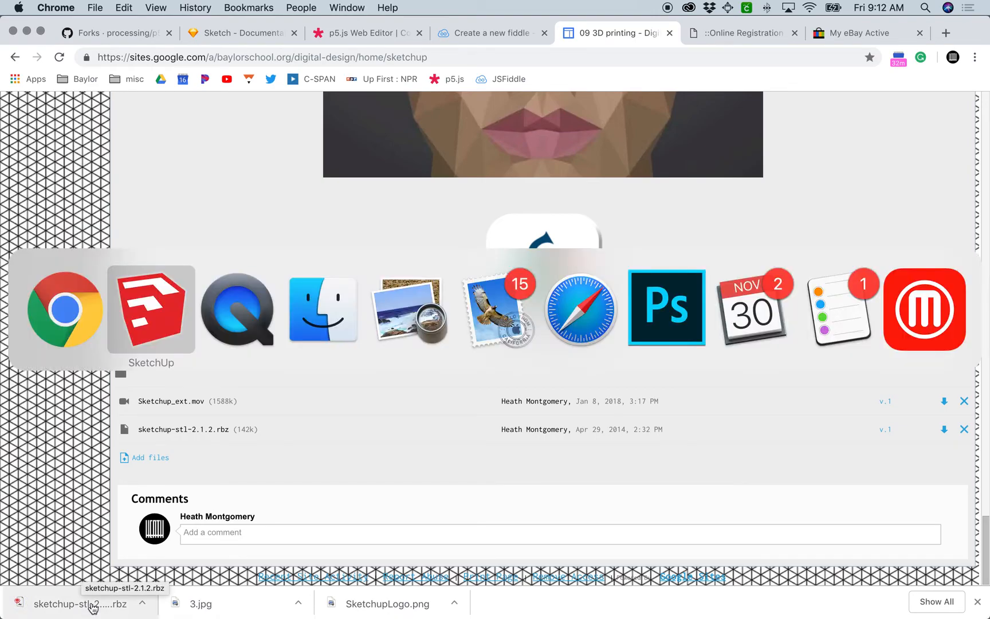
{"action": "left_click", "coordinate": [151, 309]}
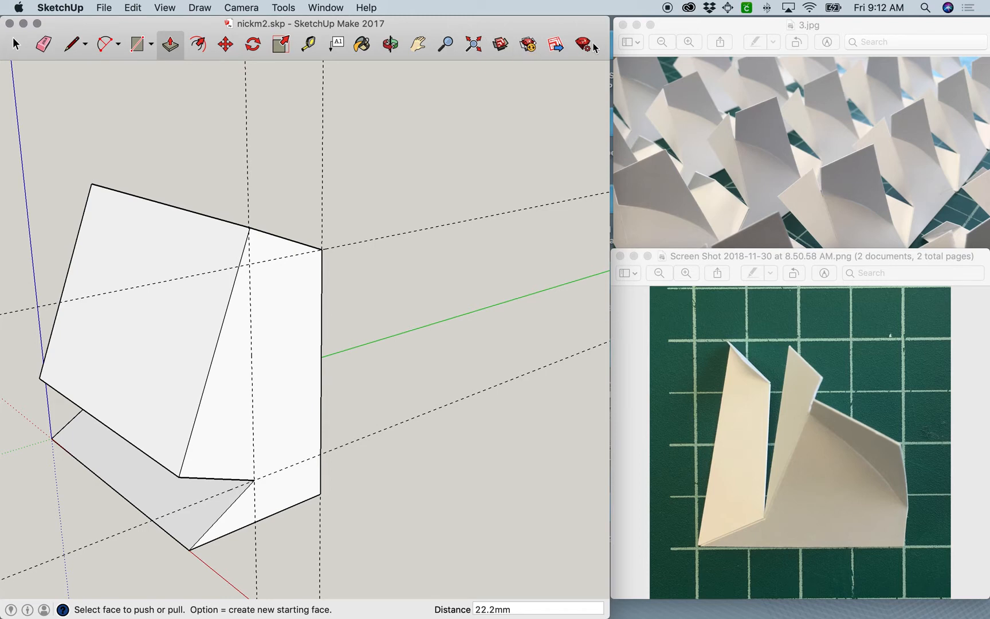
{"action": "mouse_move", "coordinate": [583, 45]}
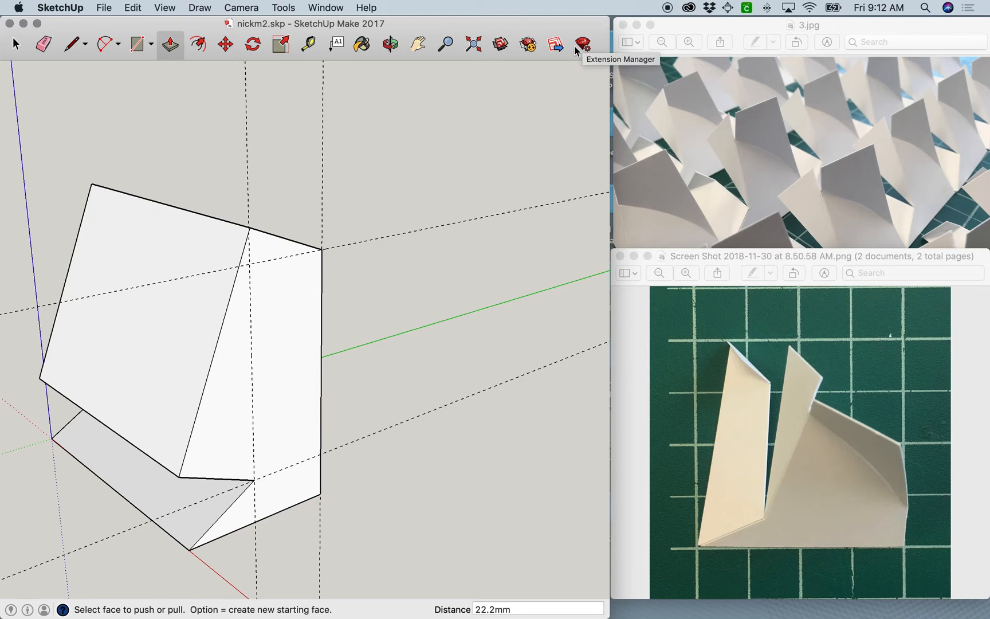
Install Downloads/sketchup-stl-2.1.2.rbz through the Extension Manager and dismiss the update notice
{"action": "left_click", "coordinate": [580, 44]}
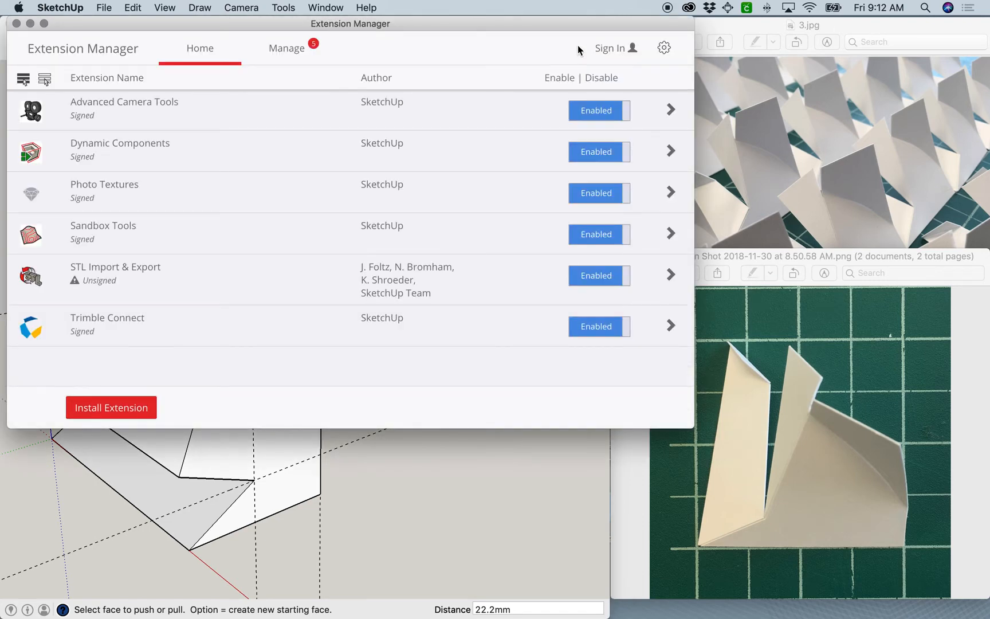
{"action": "left_click", "coordinate": [111, 408]}
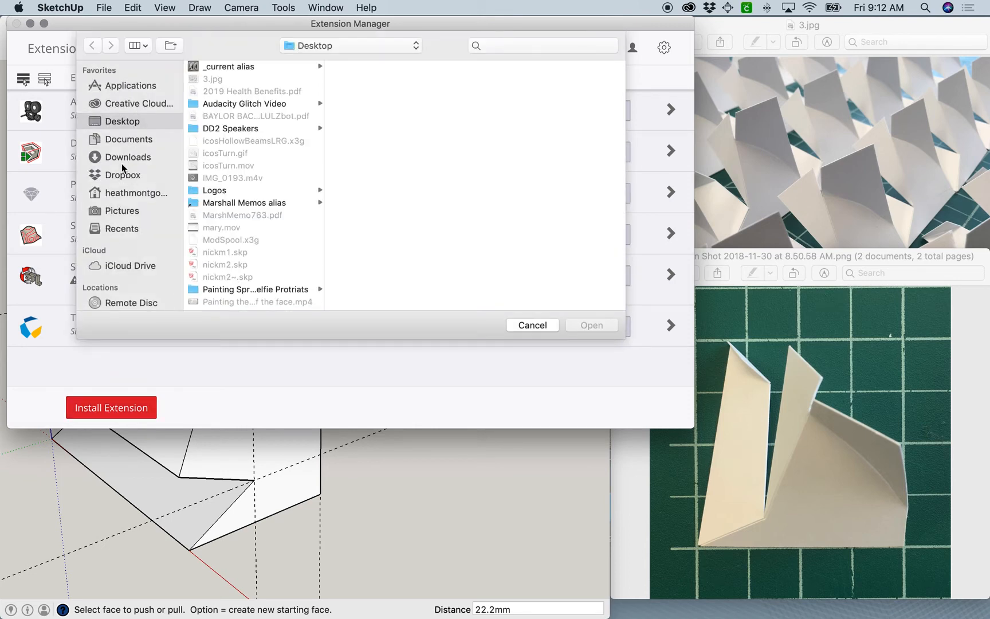
{"action": "left_click", "coordinate": [128, 156]}
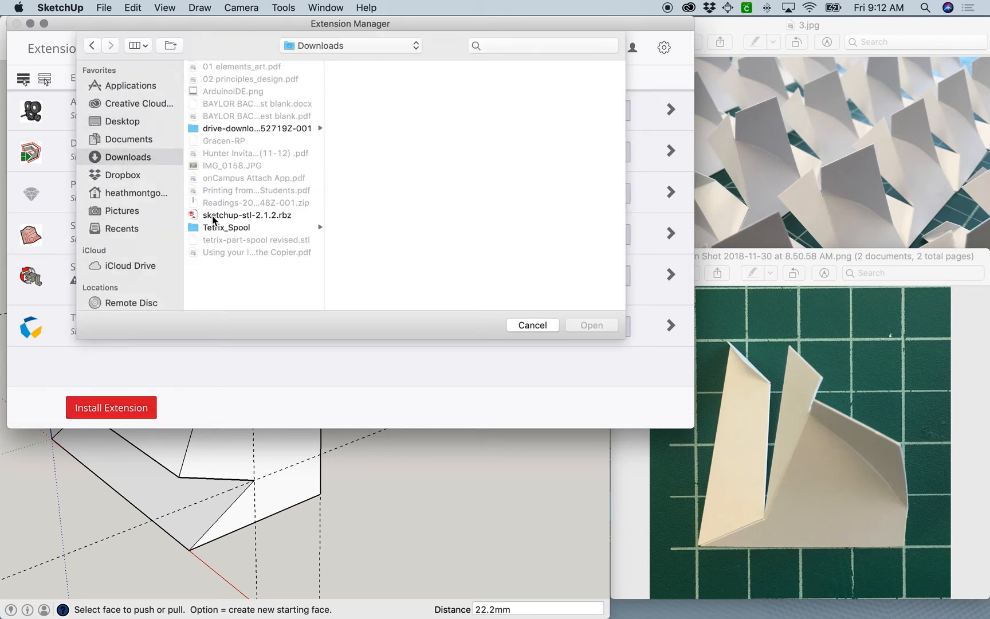
{"action": "left_click", "coordinate": [247, 215]}
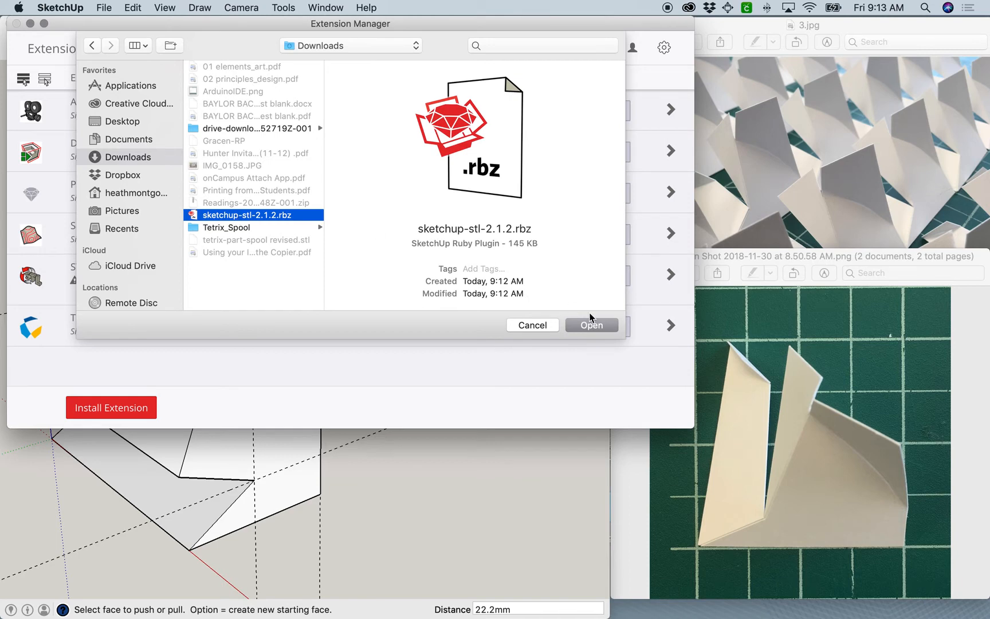
{"action": "left_click", "coordinate": [590, 325]}
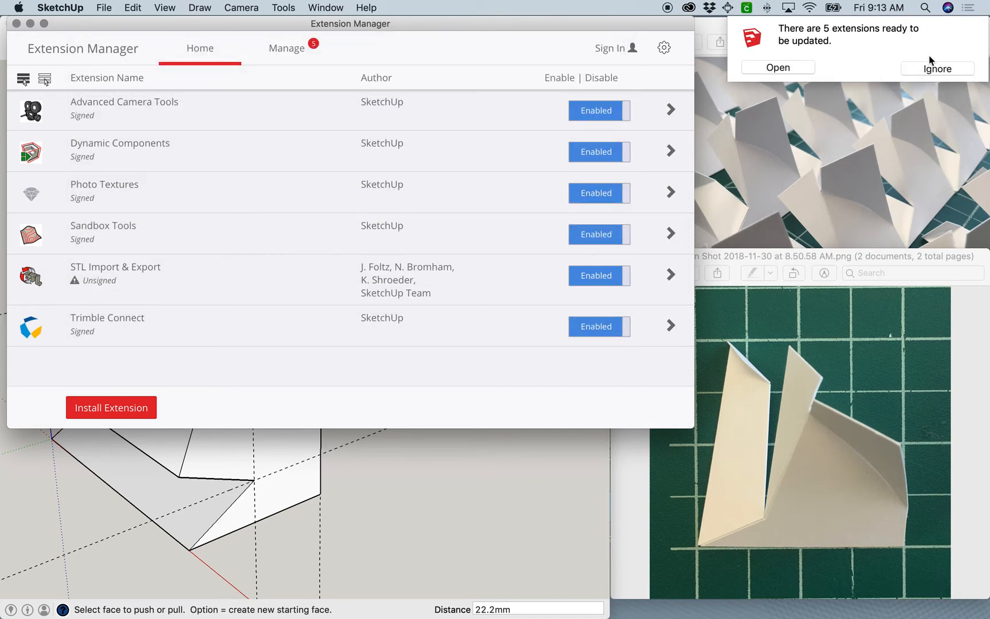
{"action": "left_click", "coordinate": [937, 69]}
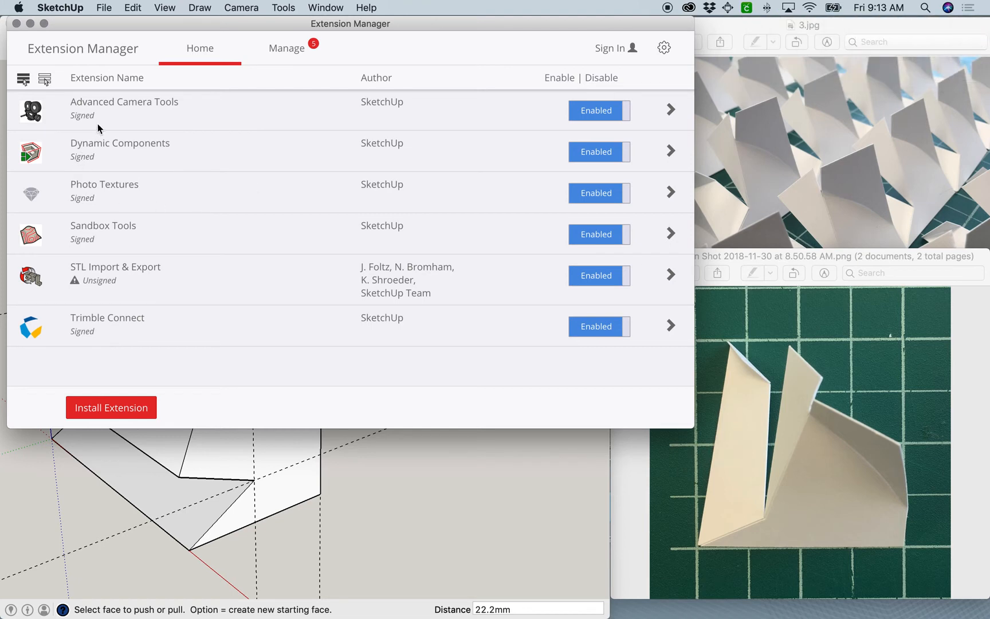
{"action": "mouse_move", "coordinate": [155, 289]}
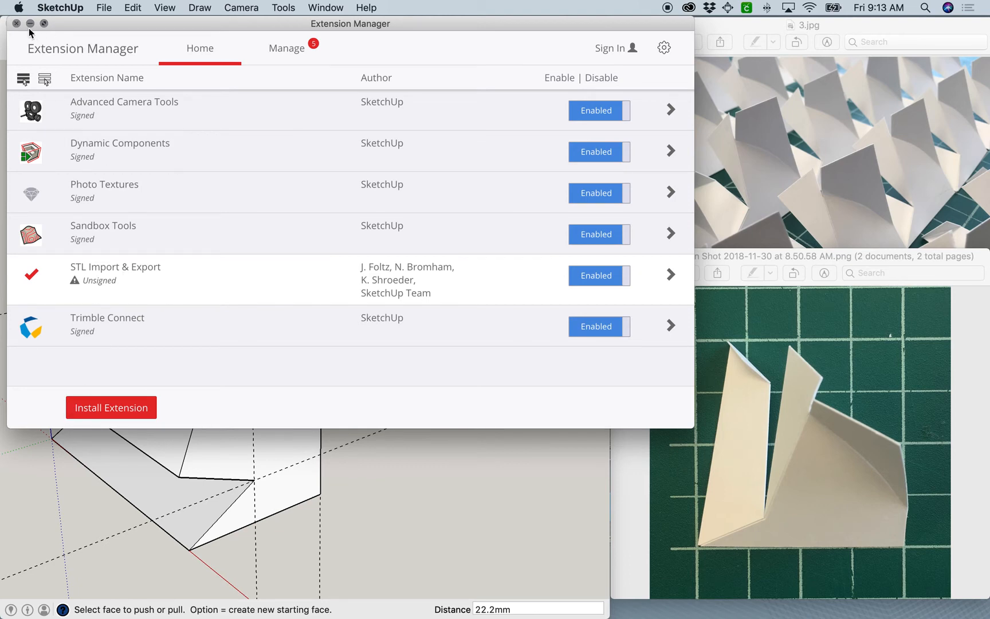
Close the Extension Manager and save the model as nickm2.skp in Documents
{"action": "left_click", "coordinate": [16, 23]}
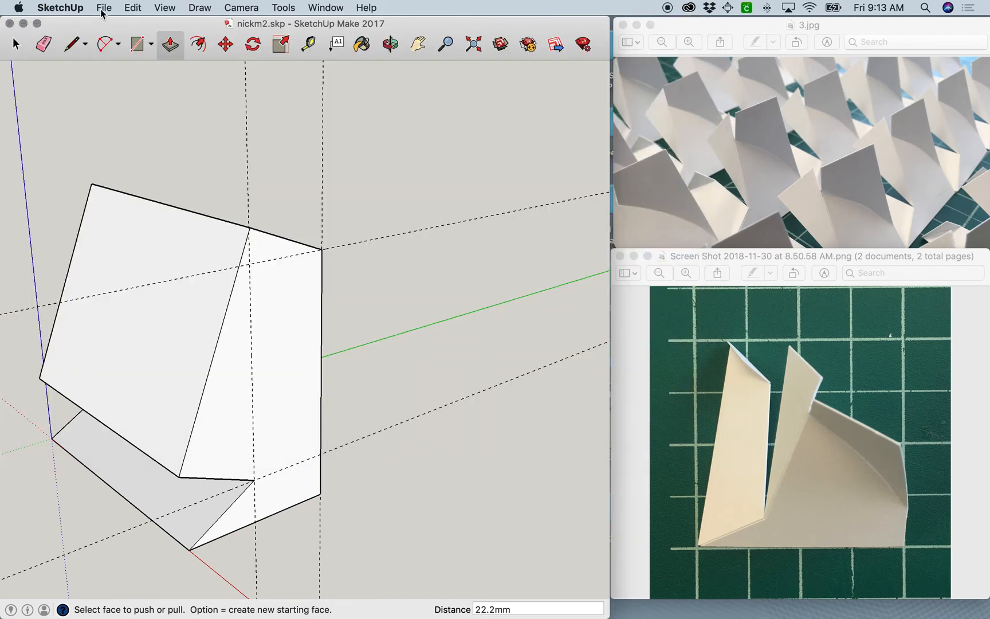
{"action": "left_click", "coordinate": [103, 8]}
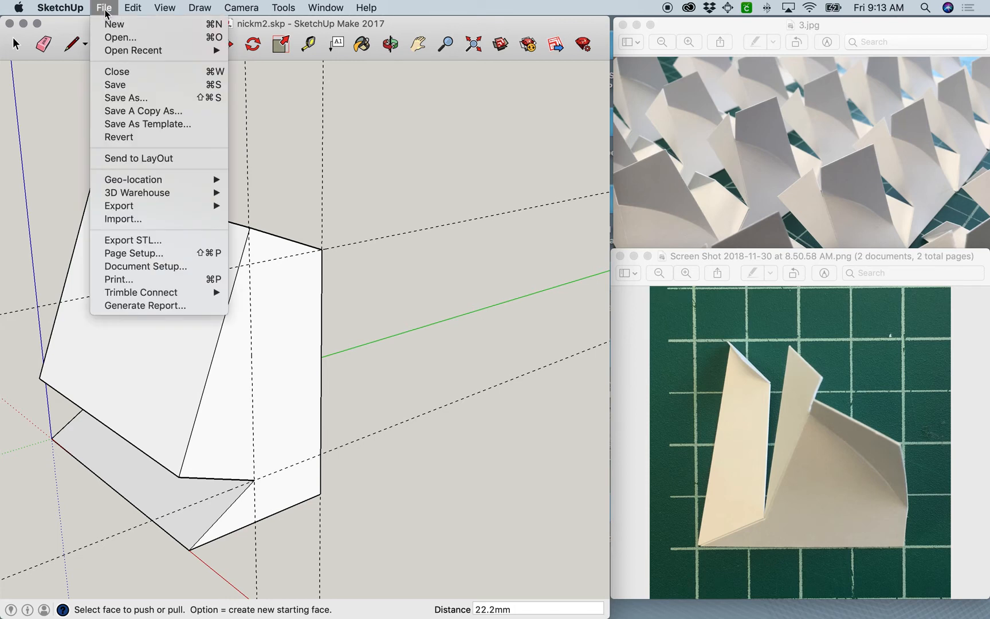
{"action": "mouse_move", "coordinate": [116, 93]}
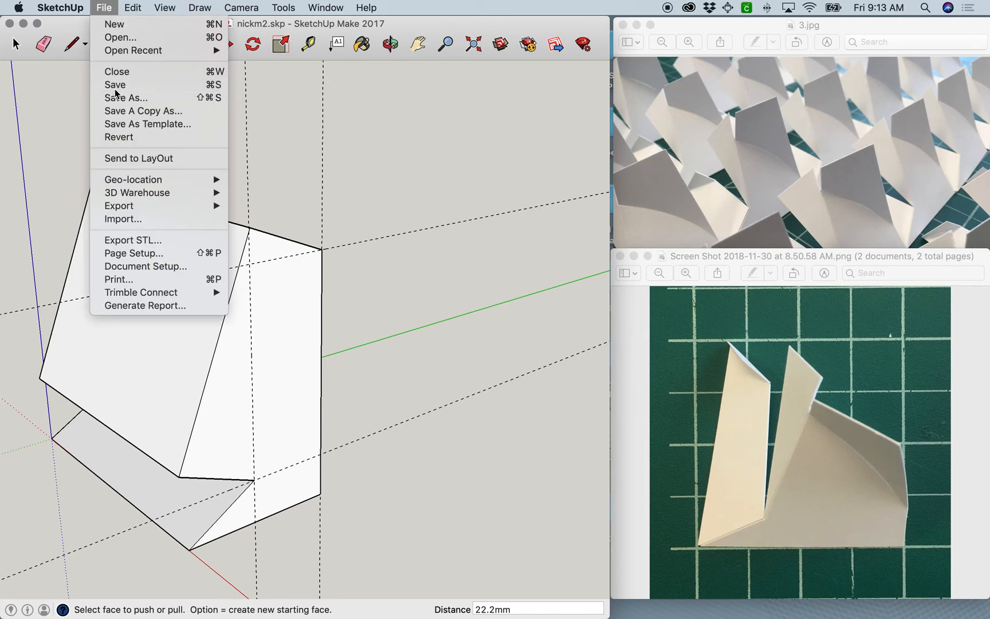
{"action": "mouse_move", "coordinate": [106, 11]}
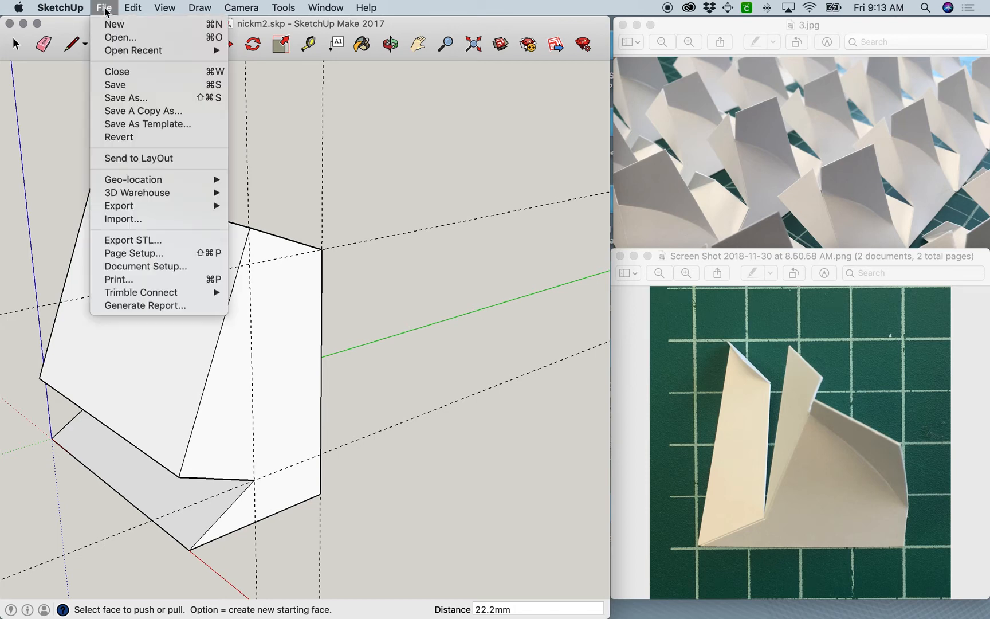
{"action": "mouse_move", "coordinate": [126, 97]}
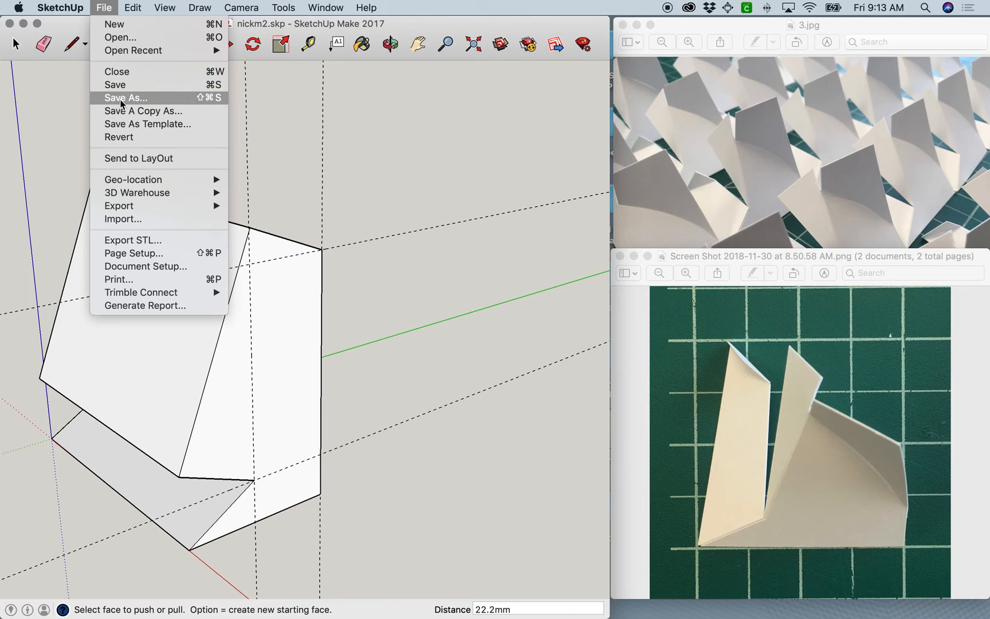
{"action": "left_click", "coordinate": [125, 98]}
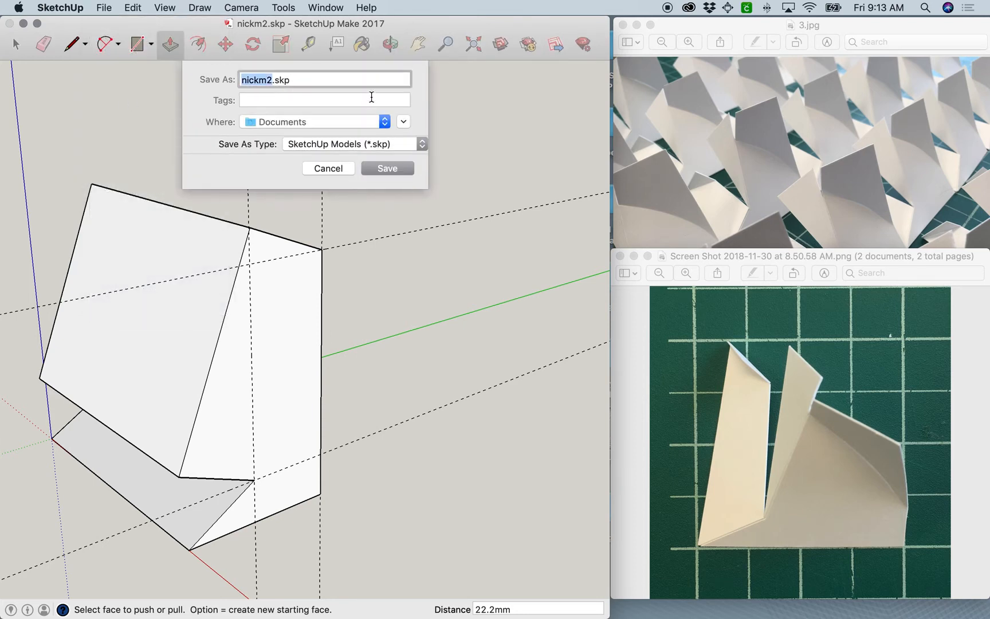
{"action": "left_click", "coordinate": [351, 143]}
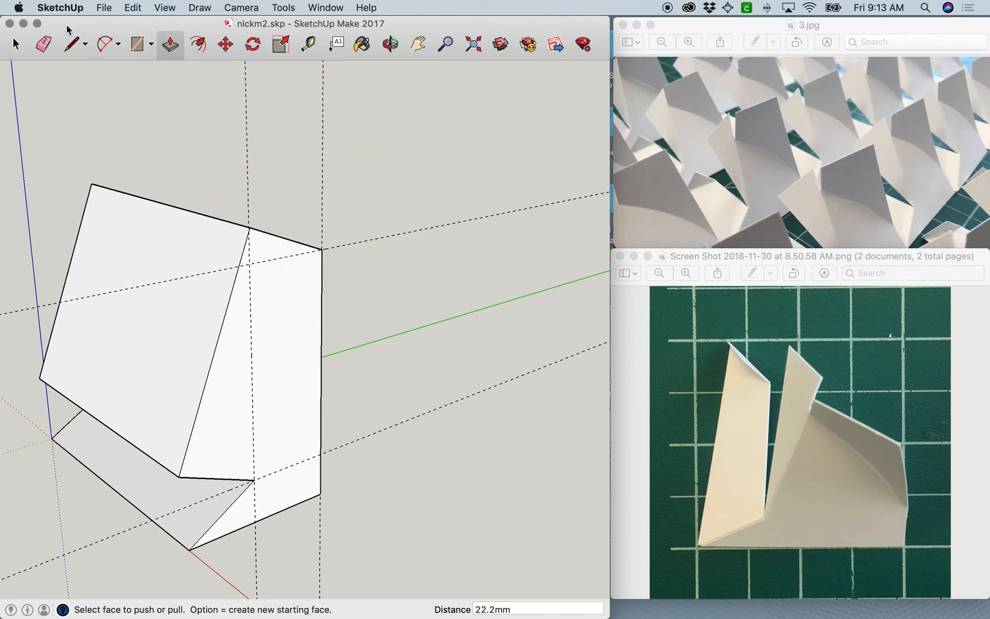
{"action": "left_click", "coordinate": [104, 8]}
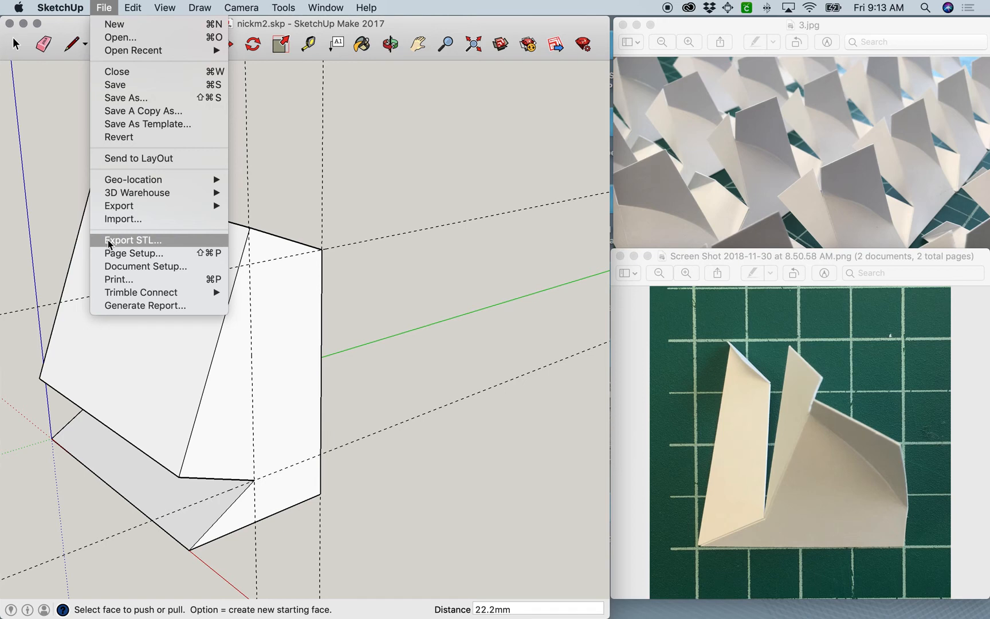
Export nickm2.stl with Millimeters units and Binary format to the Desktop
{"action": "left_click", "coordinate": [132, 240]}
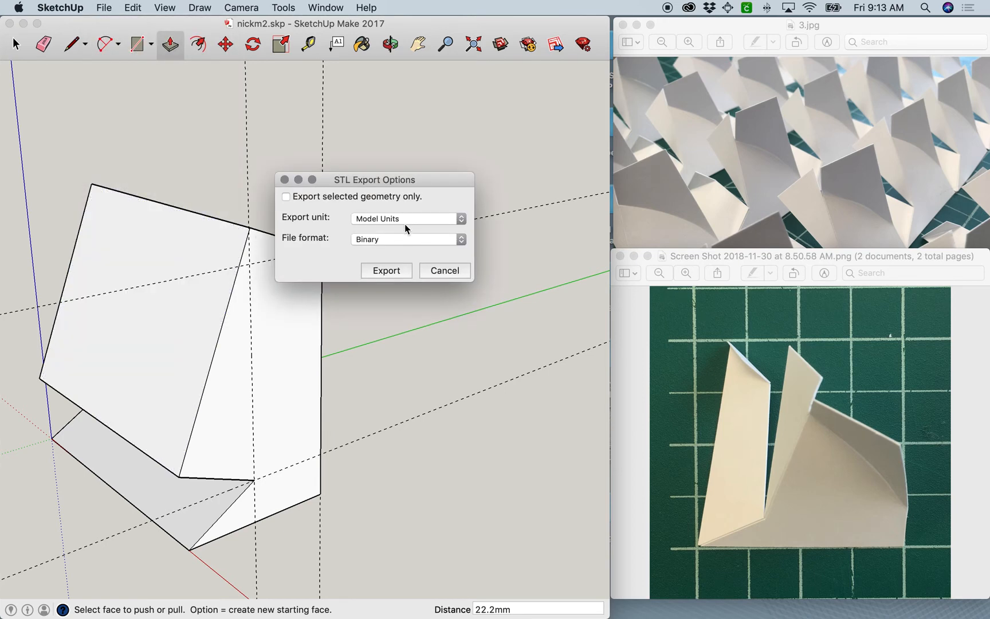
{"action": "left_click", "coordinate": [408, 219]}
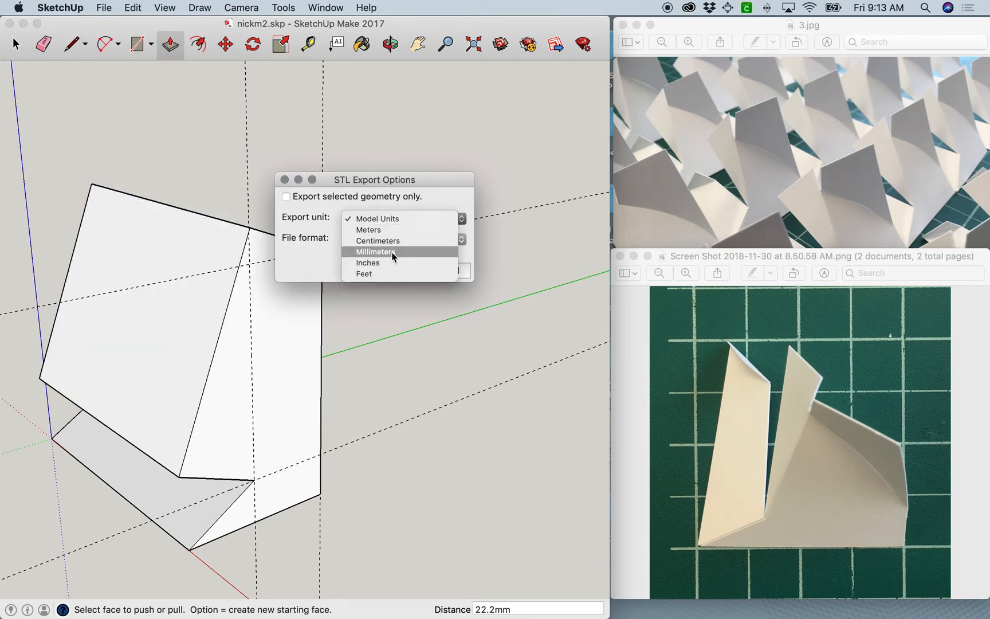
{"action": "left_click", "coordinate": [377, 252]}
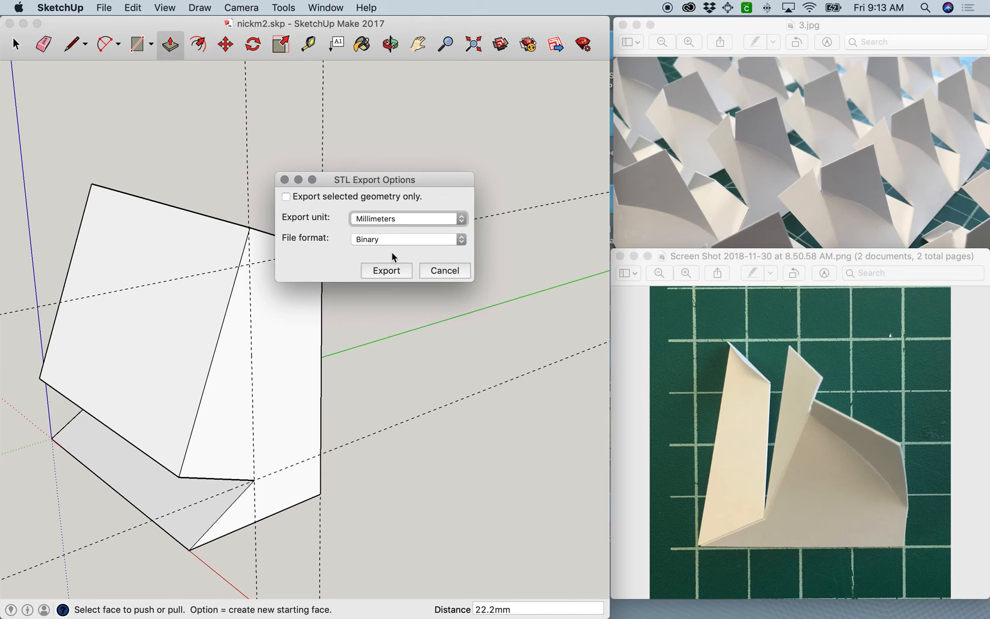
{"action": "mouse_move", "coordinate": [371, 246]}
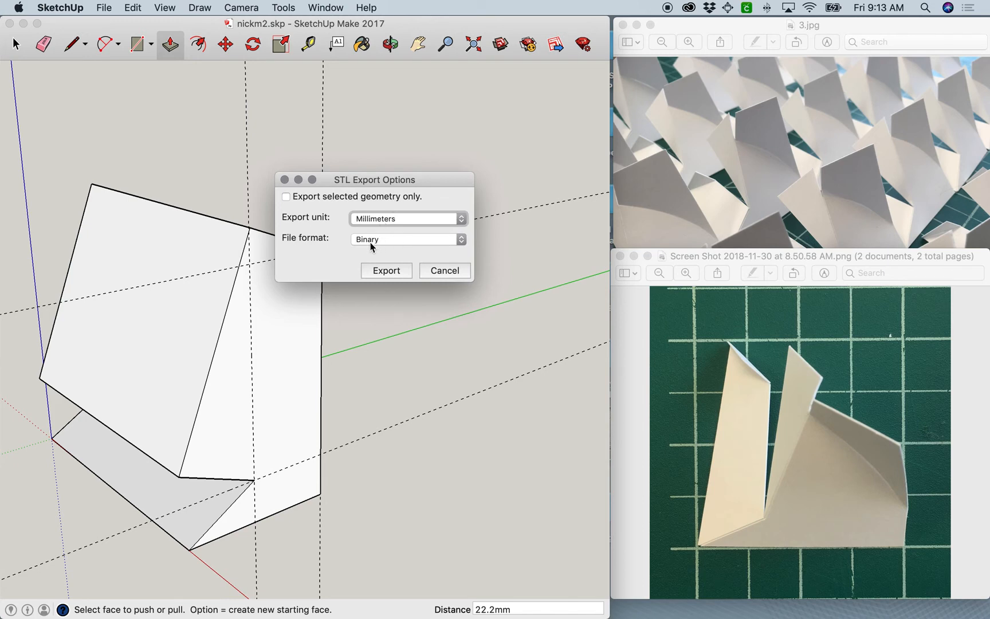
{"action": "left_click", "coordinate": [408, 239]}
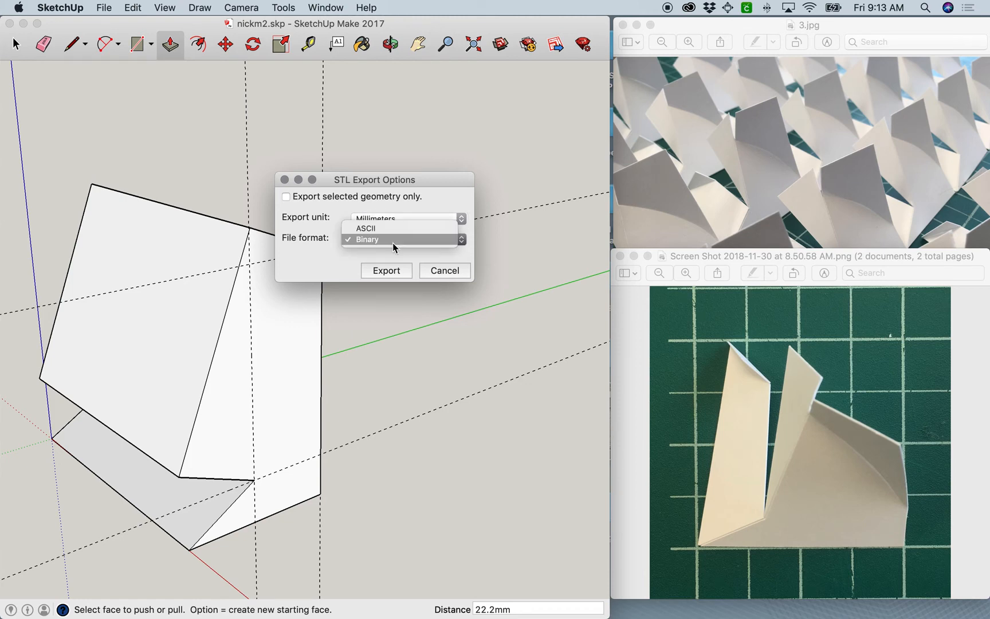
{"action": "left_click", "coordinate": [365, 239]}
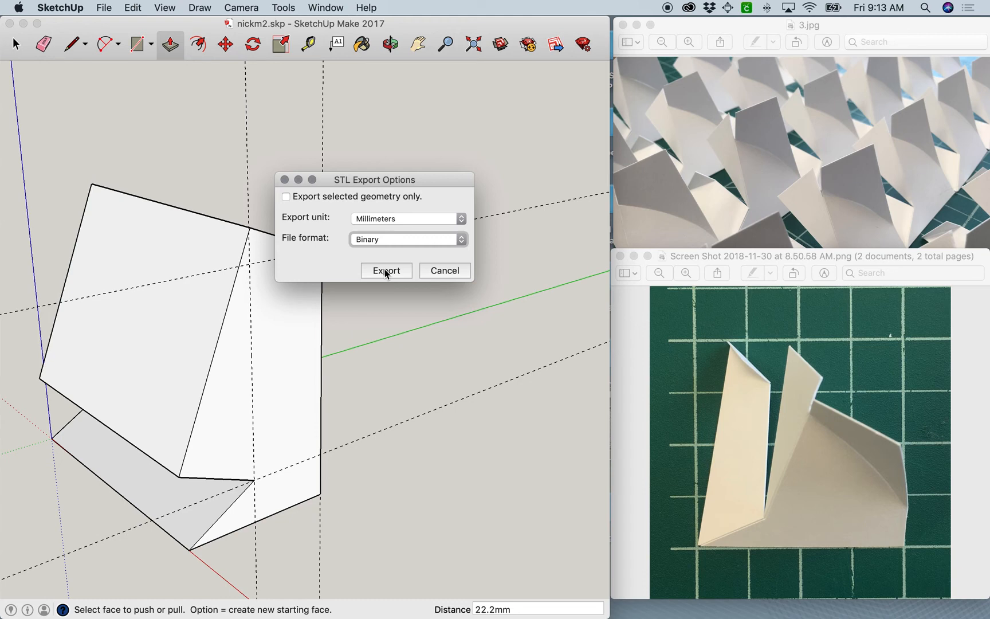
{"action": "left_click", "coordinate": [385, 271]}
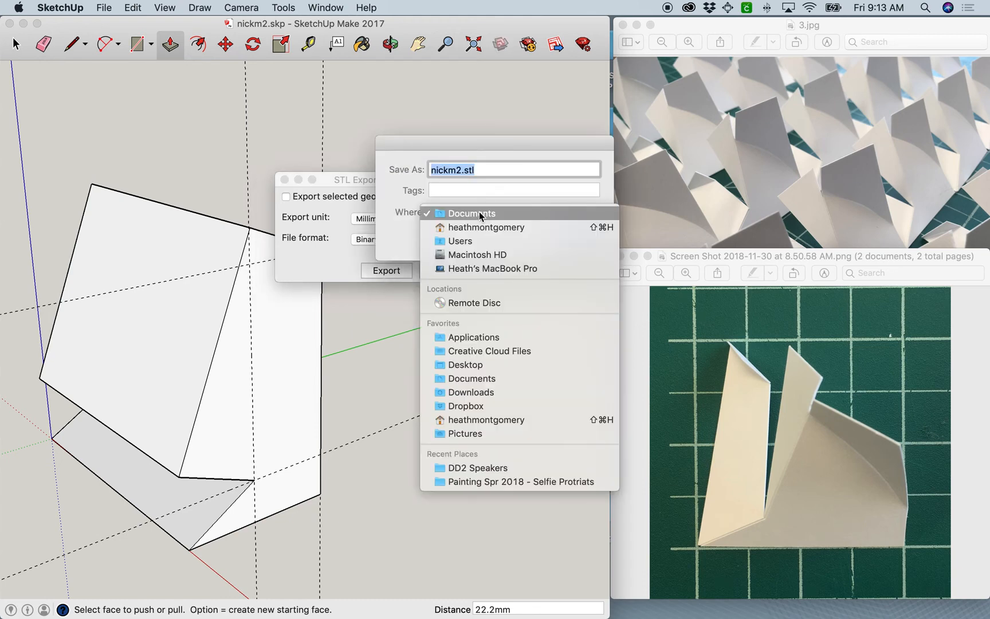
{"action": "left_click", "coordinate": [470, 213]}
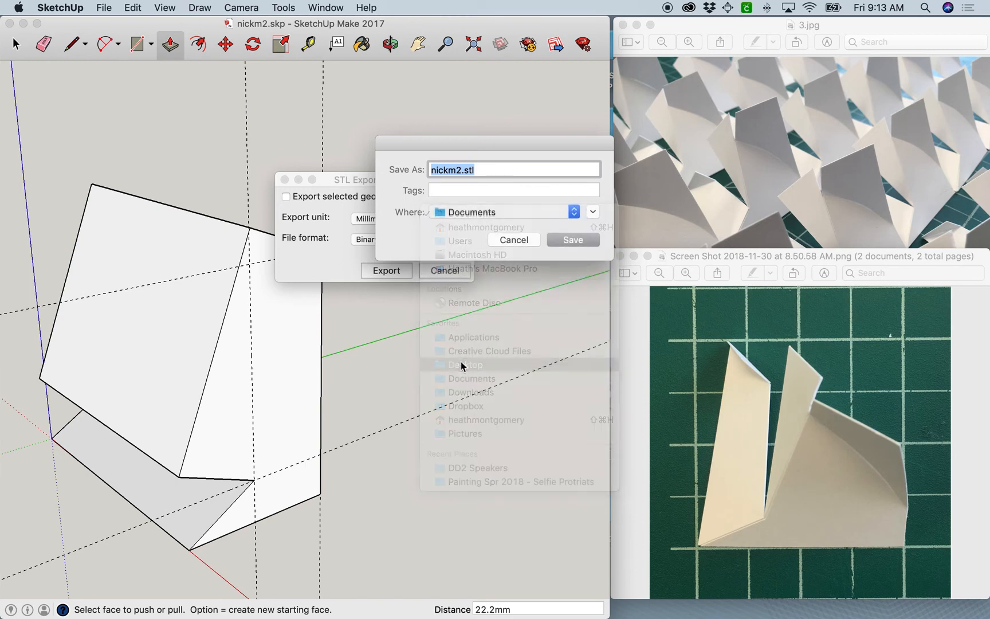
{"action": "left_click", "coordinate": [466, 365]}
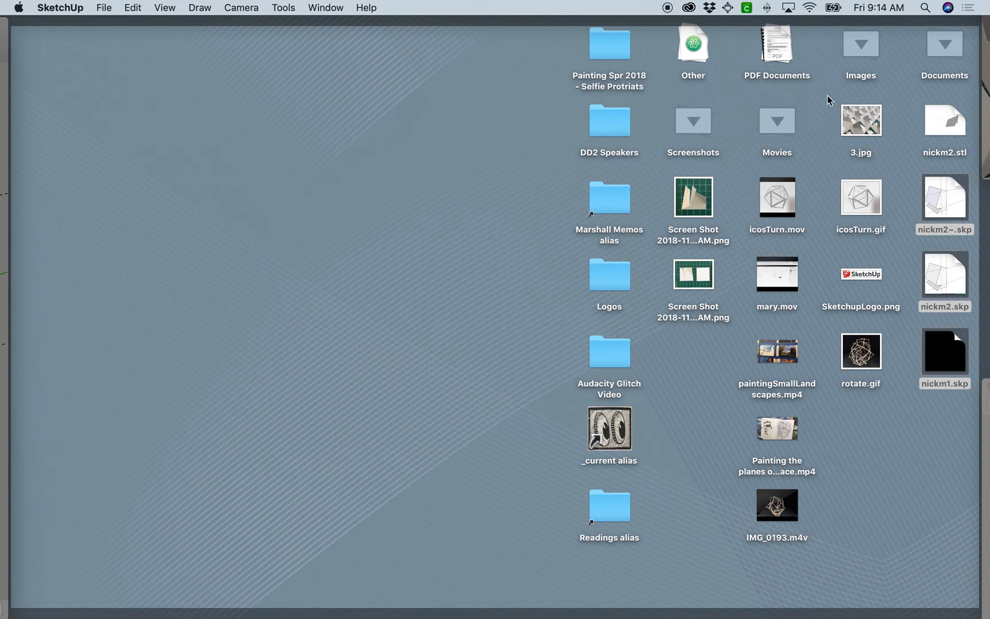
{"action": "mouse_move", "coordinate": [786, 397]}
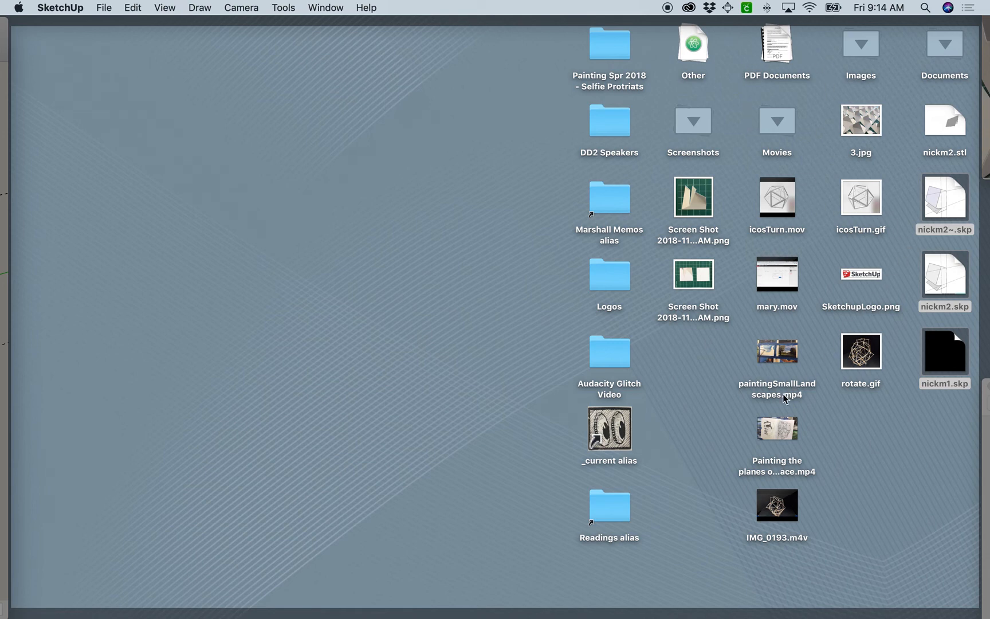
{"action": "mouse_move", "coordinate": [693, 48]}
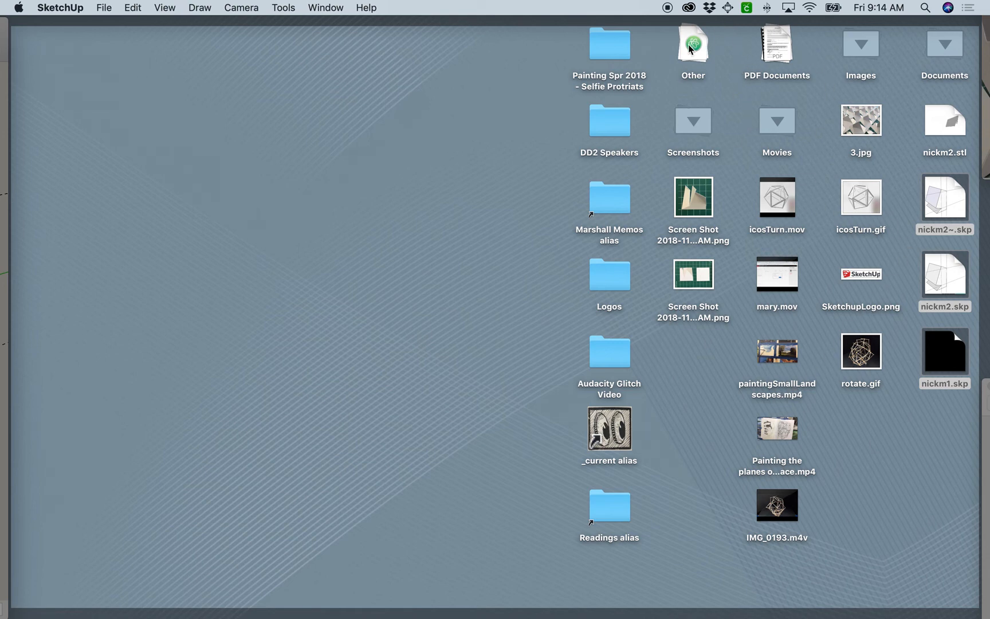
{"action": "mouse_move", "coordinate": [935, 120]}
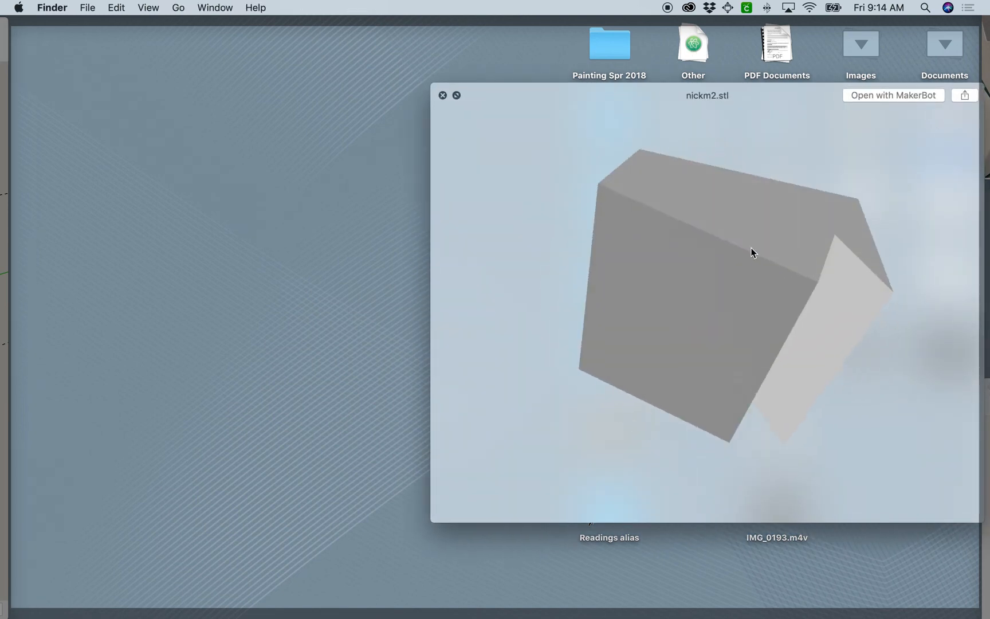
{"action": "left_click_drag", "start_coordinate": [755, 253], "coordinate": [638, 221]}
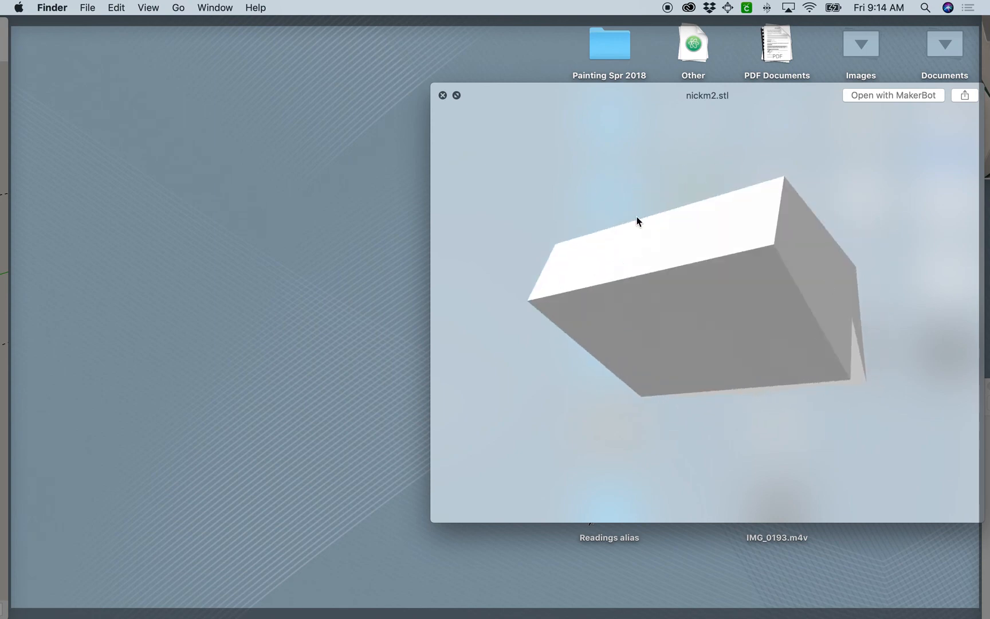
{"action": "left_click", "coordinate": [443, 95]}
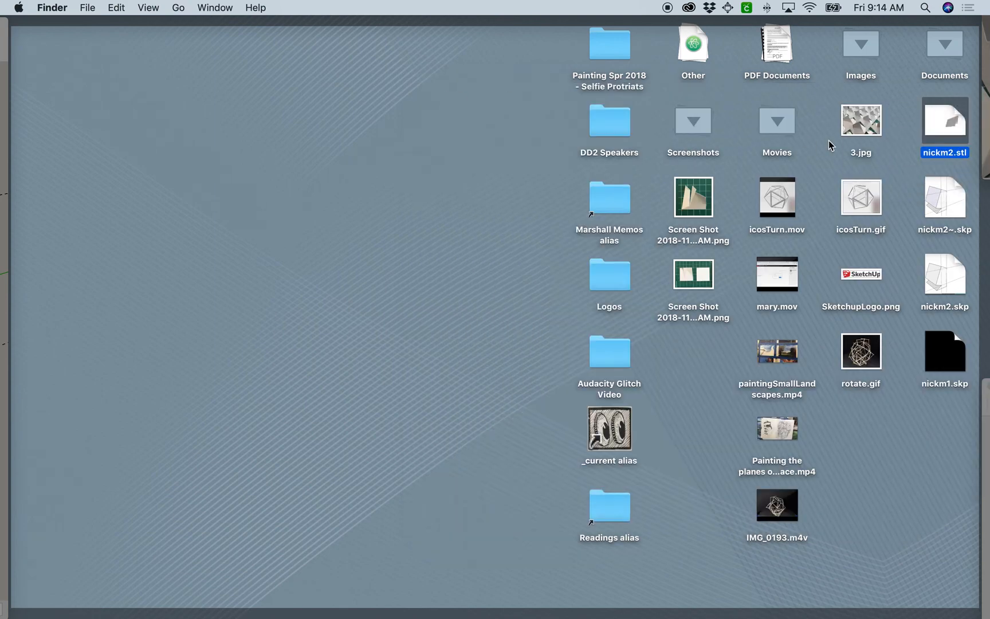
{"action": "mouse_move", "coordinate": [941, 129]}
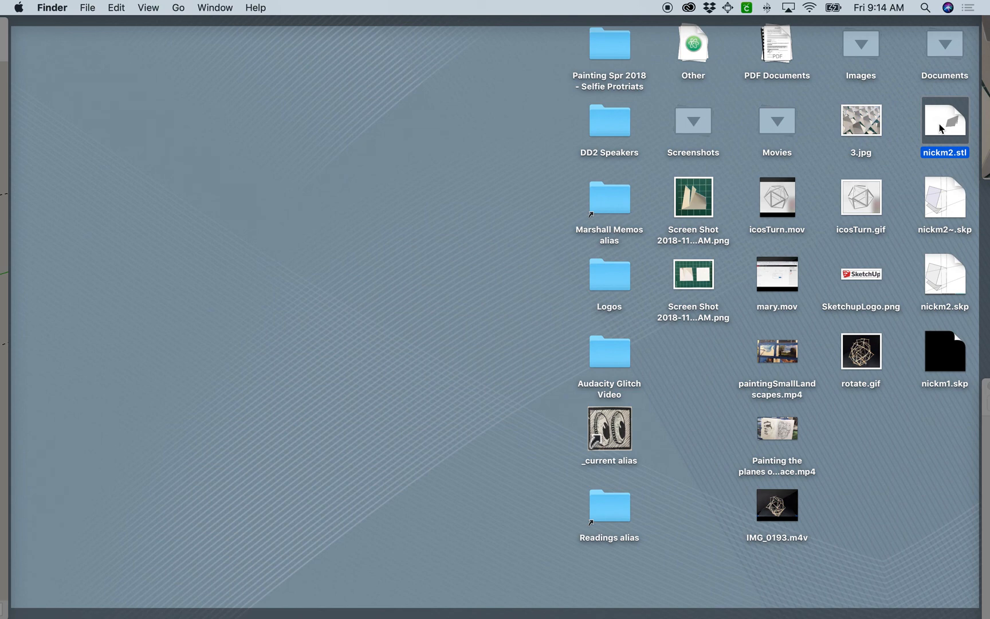
{"action": "mouse_move", "coordinate": [928, 160]}
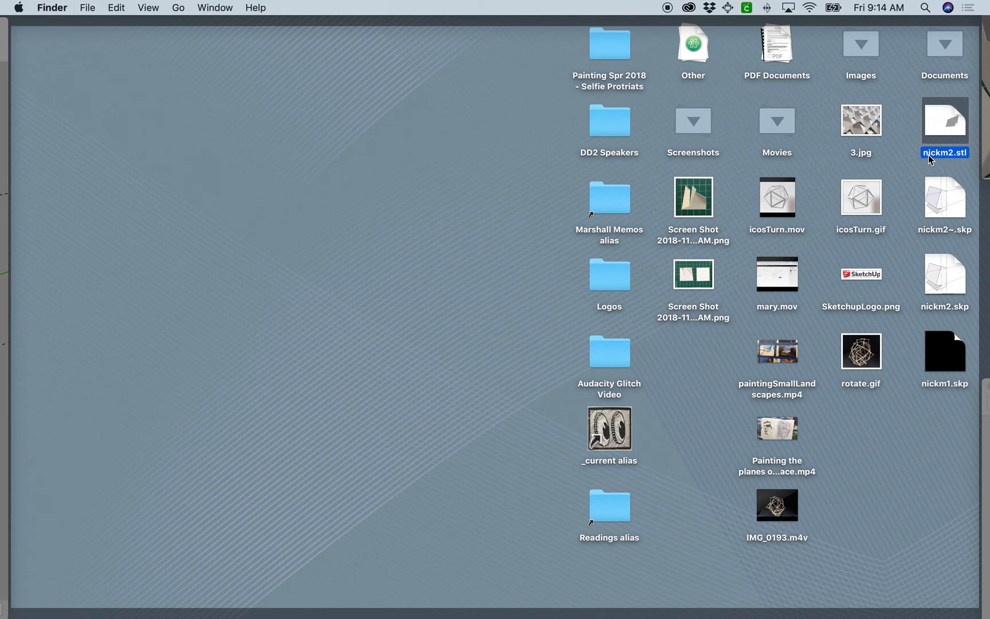
{"action": "mouse_move", "coordinate": [942, 138]}
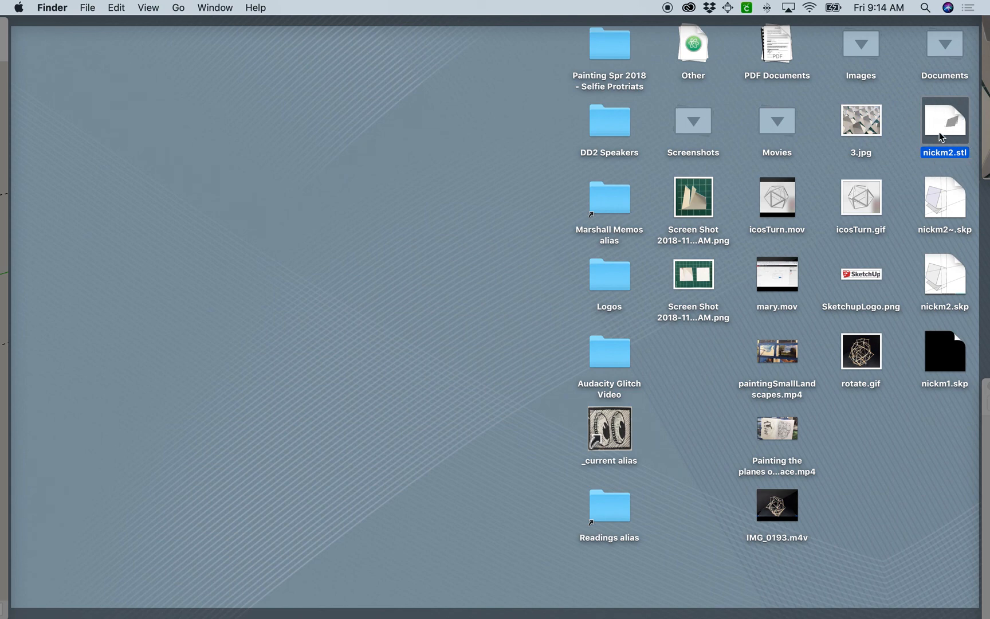